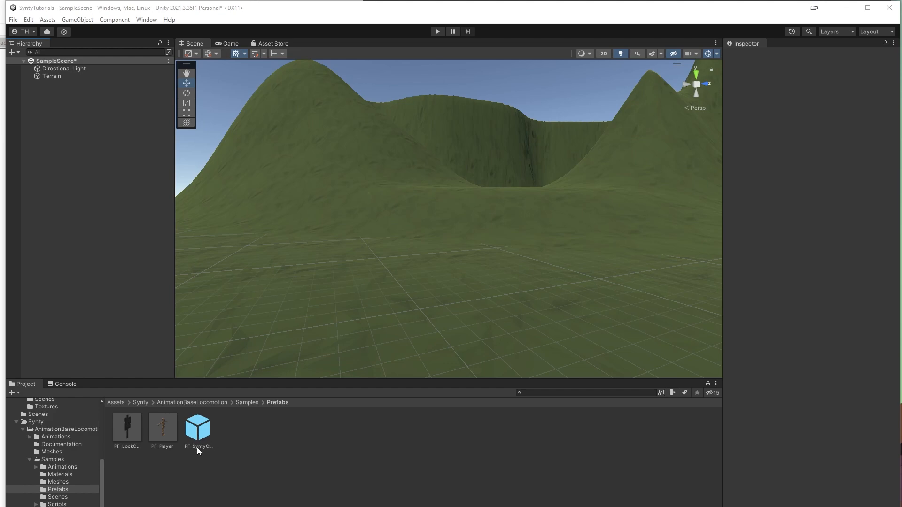
Review the Package Manager from the Window menu and close the Synty Downloads folder
click(146, 19)
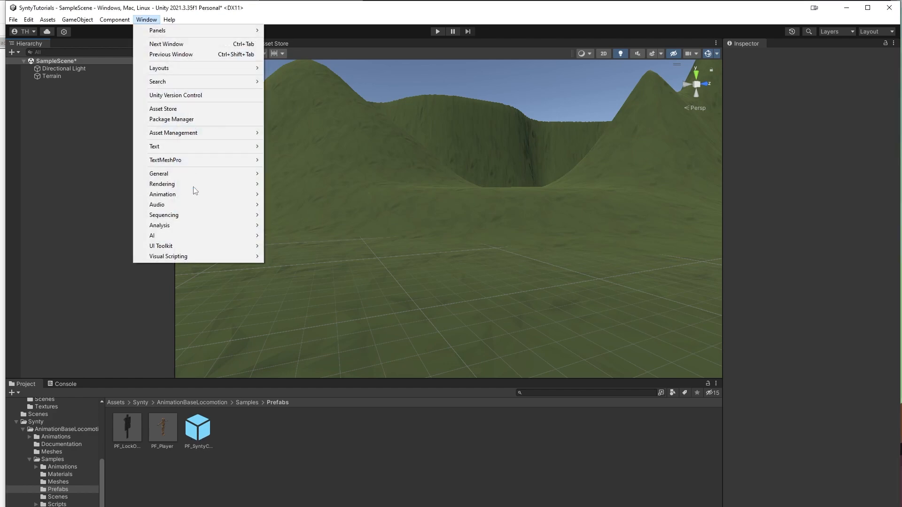
click(171, 119)
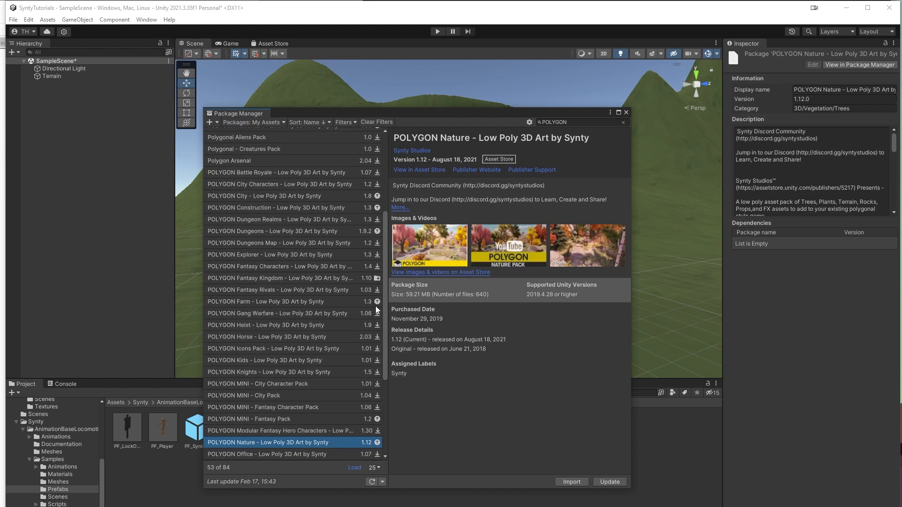
mouse_move(568, 490)
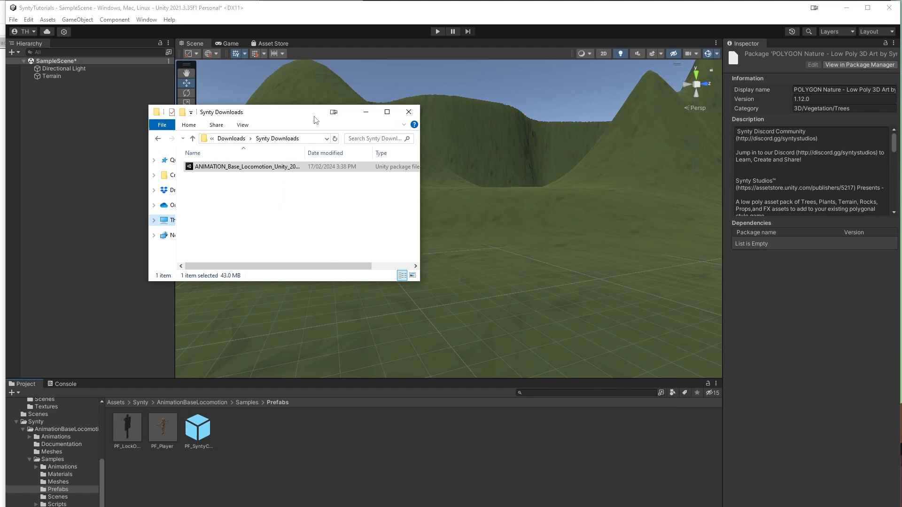
click(408, 111)
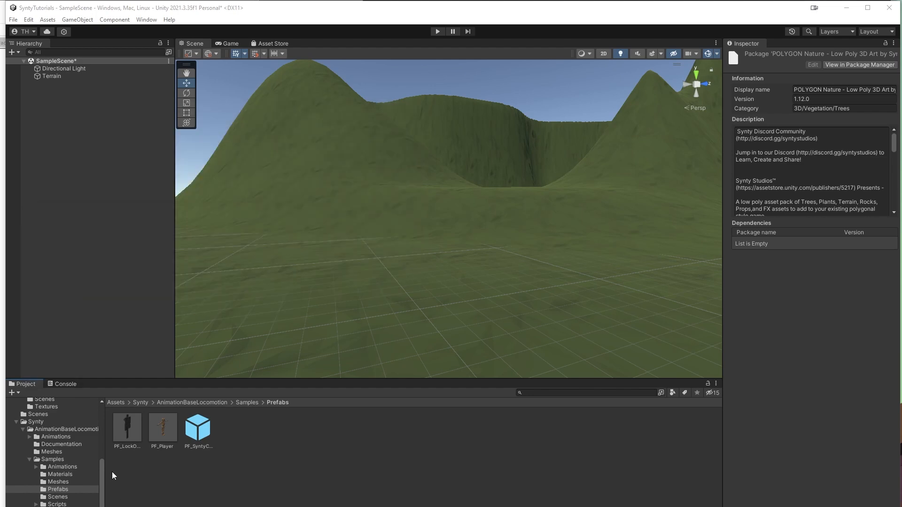
Place the PF_Player prefab onto the terrain and run the scene in Play mode
drag(163, 425, 368, 206)
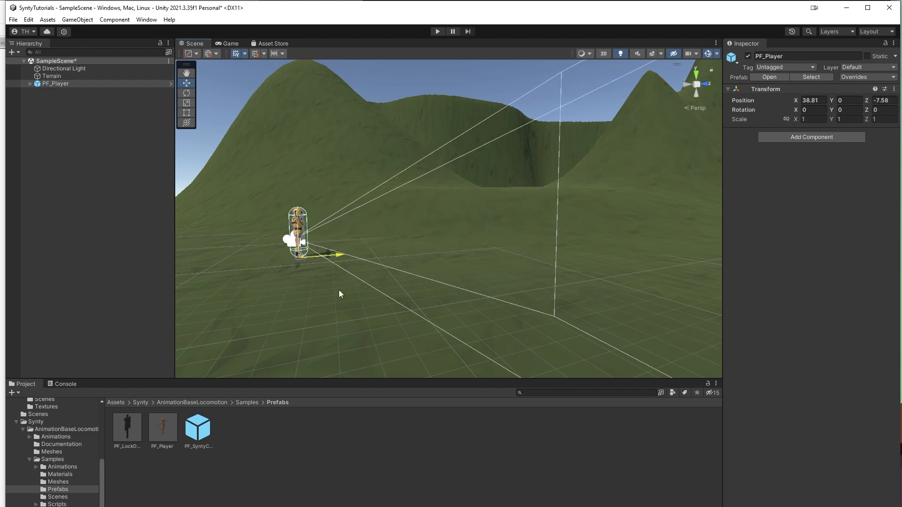
click(437, 31)
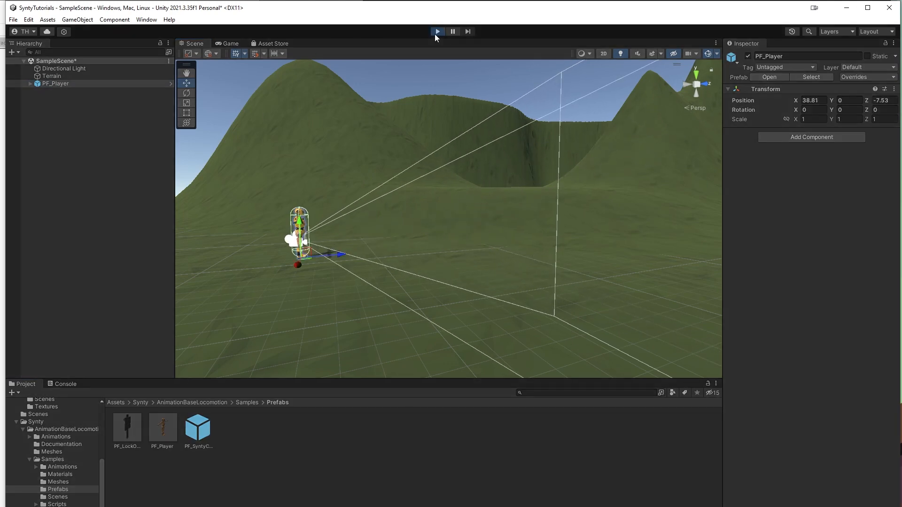
click(437, 31)
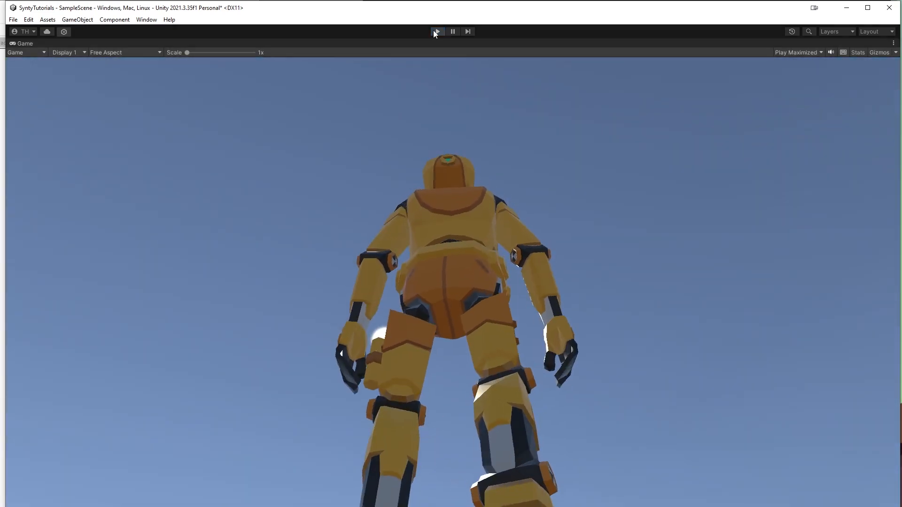
Stop Play mode, inspect PF_Player's PolygonSyntyCharacter, and unpack the PF_Player prefab
click(437, 31)
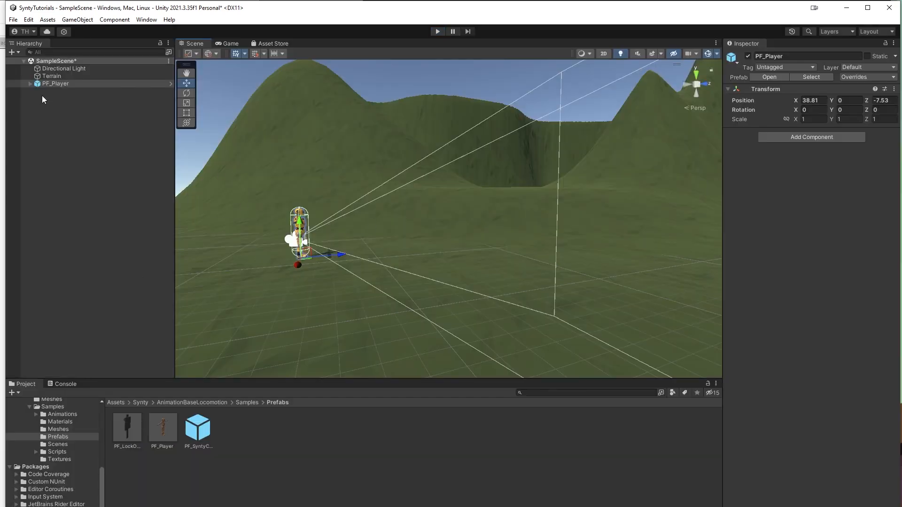
click(29, 84)
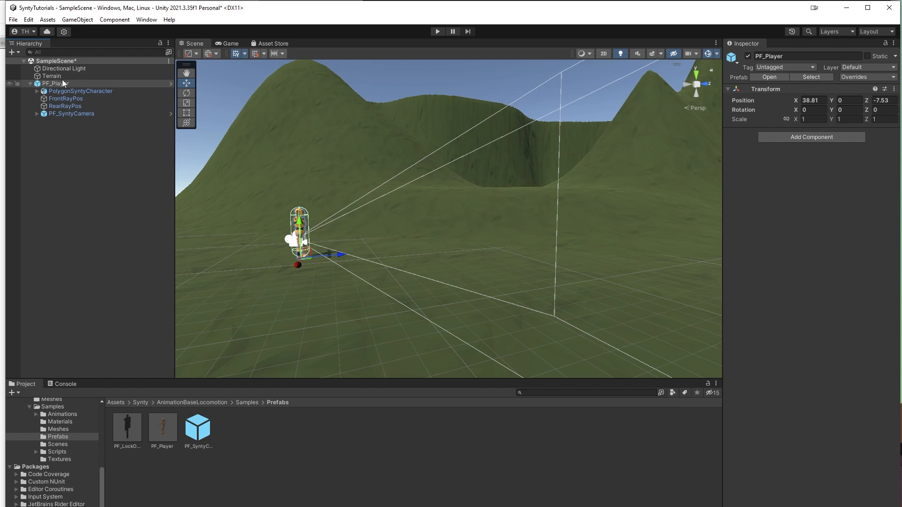
click(54, 83)
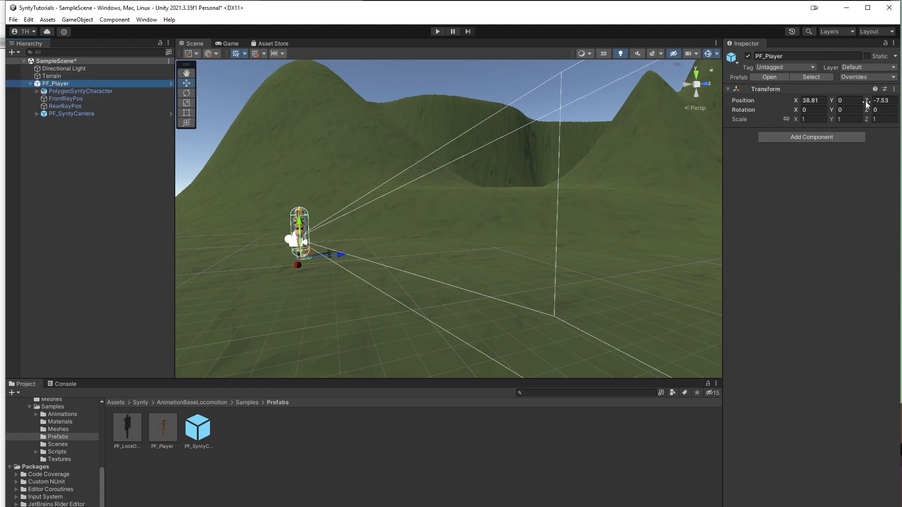
click(81, 91)
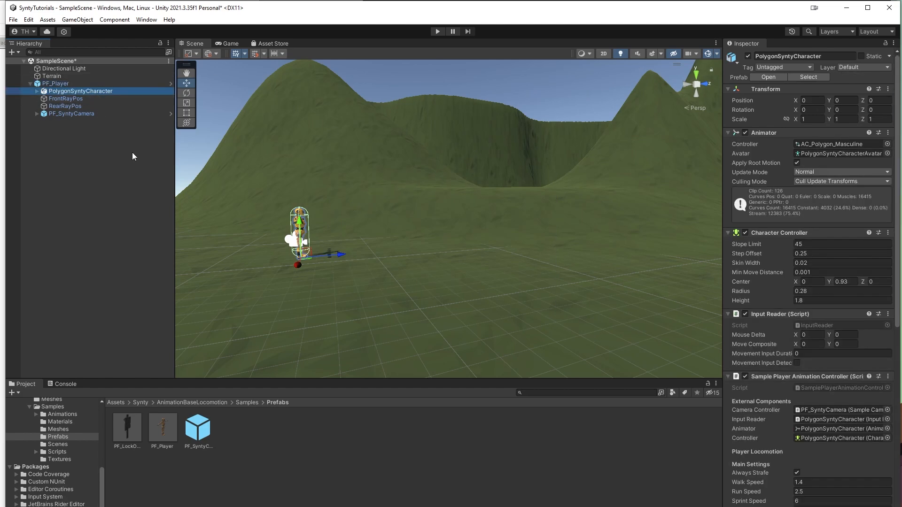
scroll(down, 3)
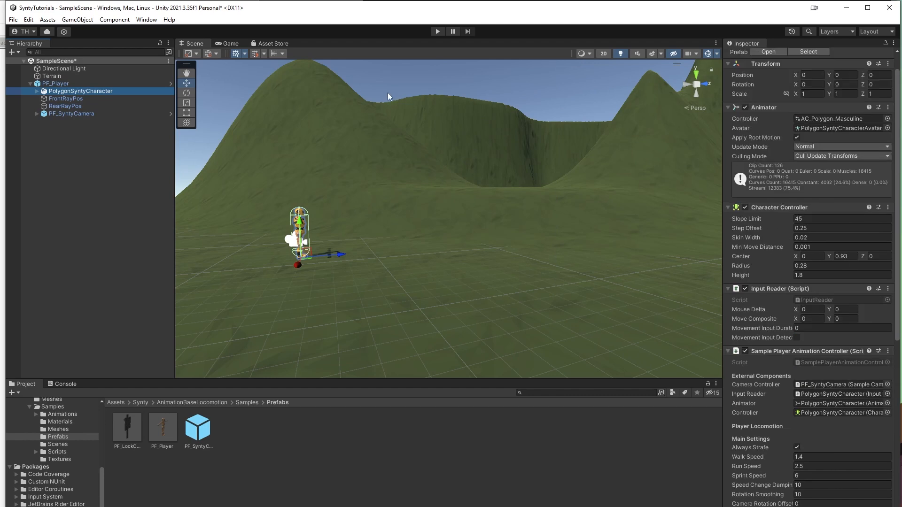
click(56, 83)
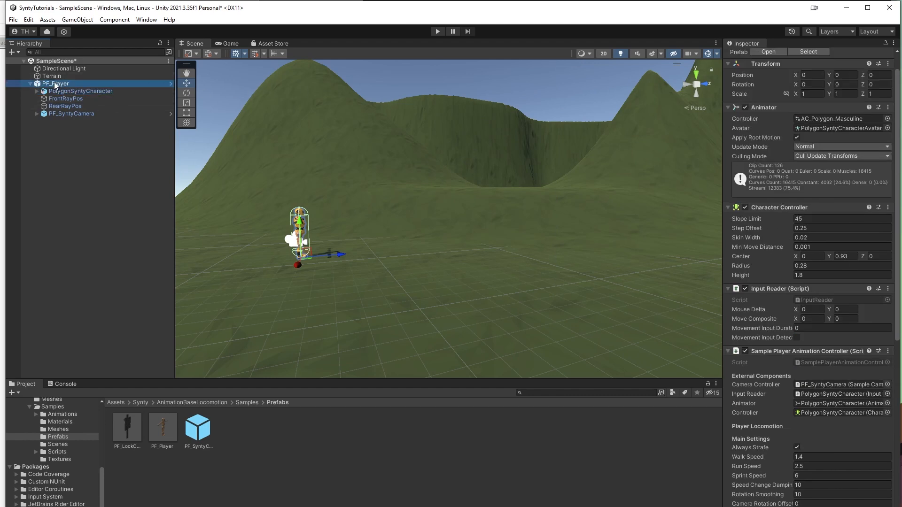
right_click(55, 84)
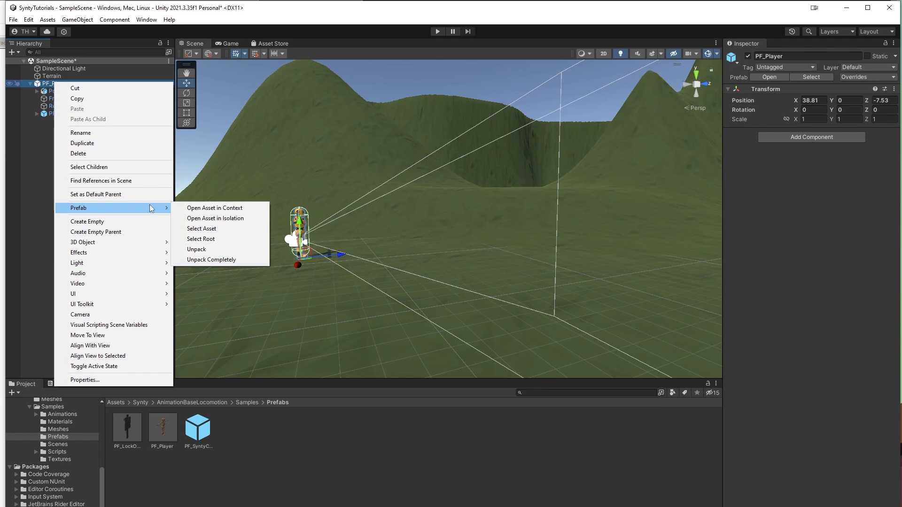
click(197, 248)
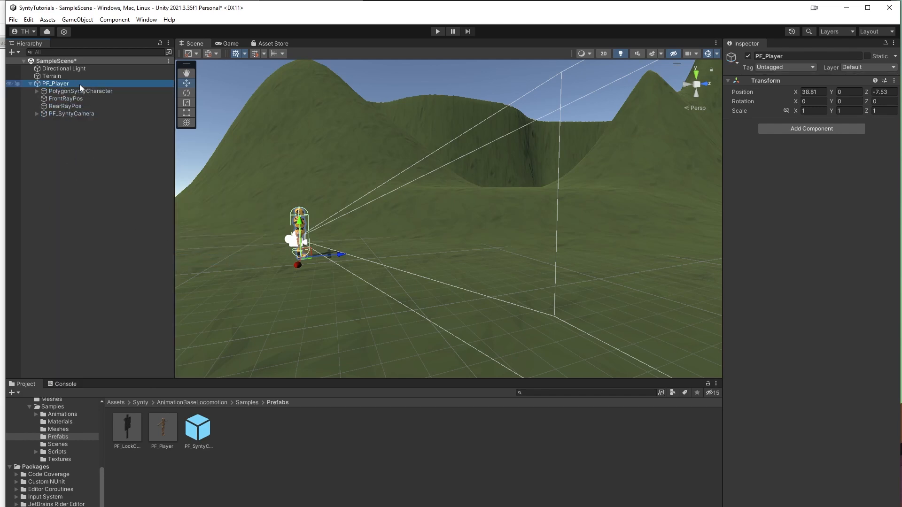
Select PolygonSyntyCharacterMesh and Root under PolygonSyntyCharacter for deletion
click(80, 91)
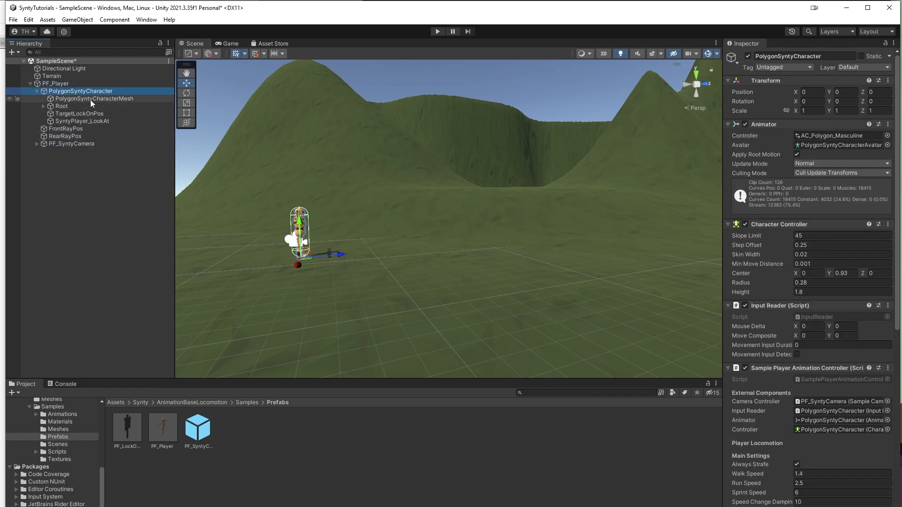
click(94, 99)
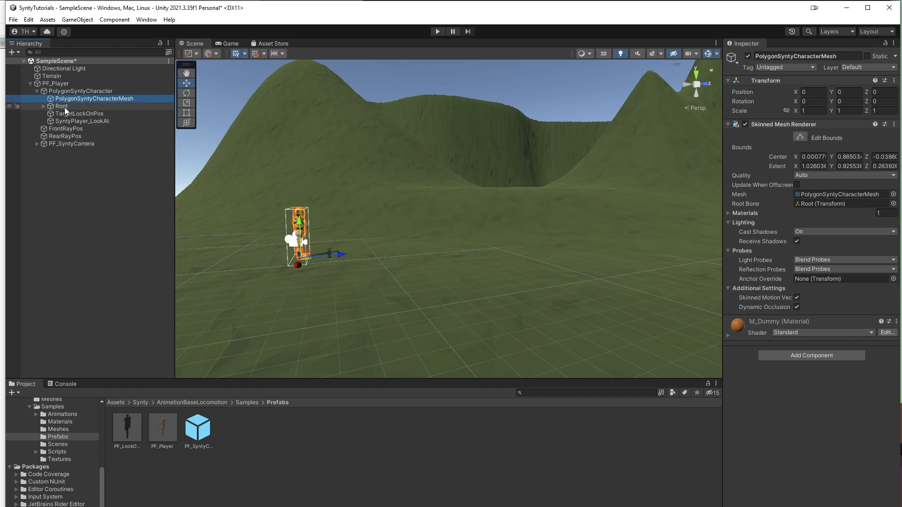
click(62, 106)
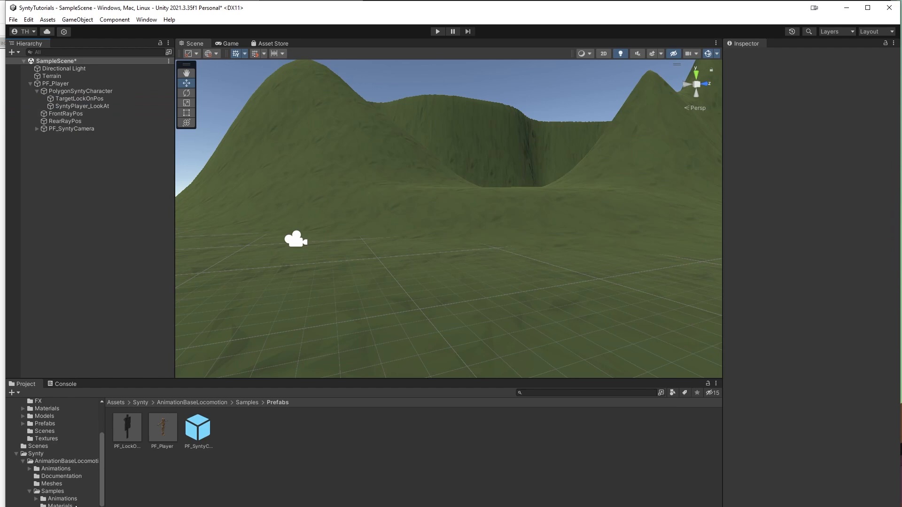
Browse to PolygonPirates/Prefabs/Characters and inspect PolygonSyntyCharacter's Animator for the AC_Polygon_Feminine controller
click(48, 442)
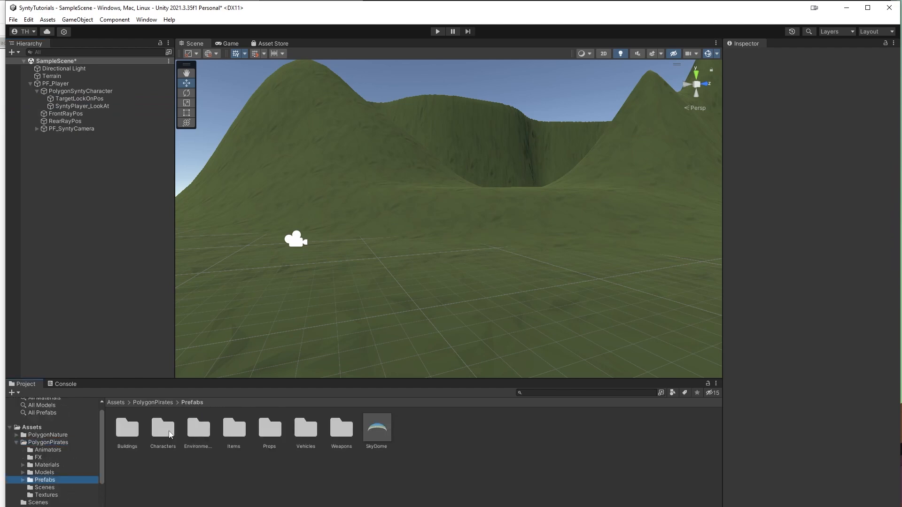
double_click(162, 429)
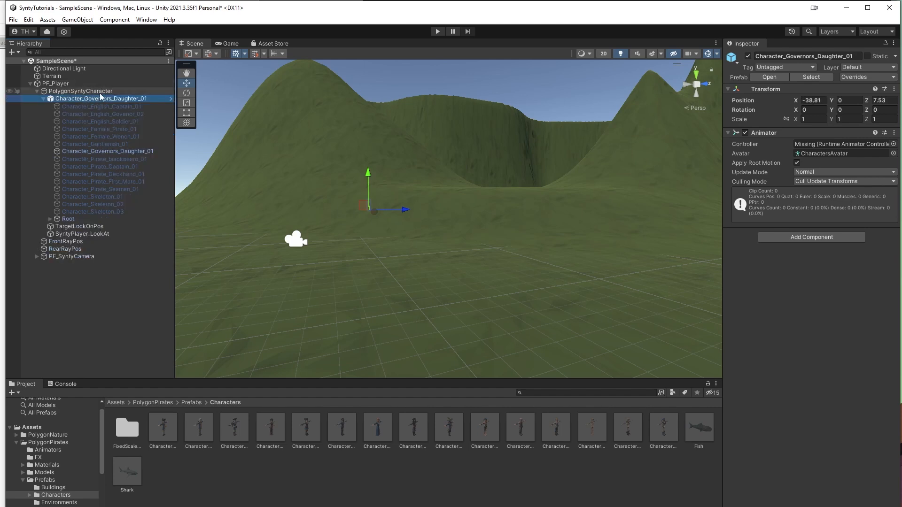
click(80, 91)
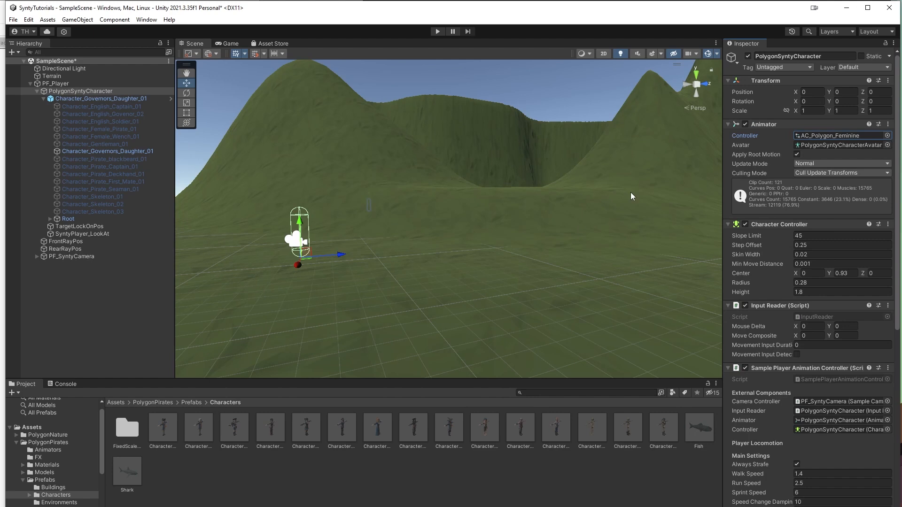
mouse_move(346, 275)
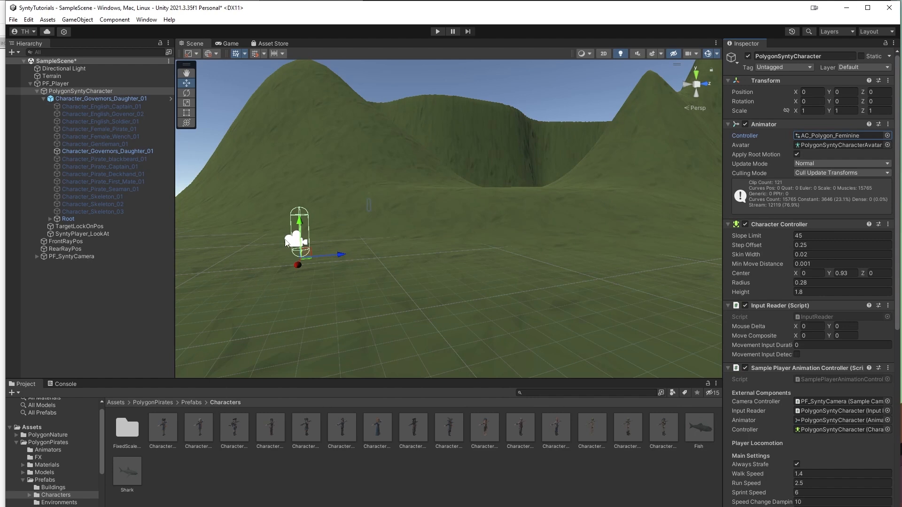
Ping the current Avatar asset and bring up the Select Avatar list
click(839, 145)
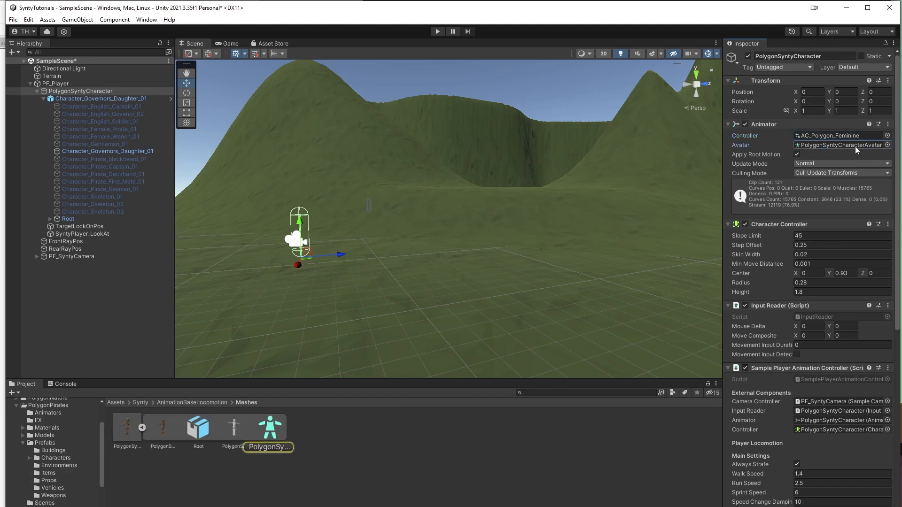
click(886, 145)
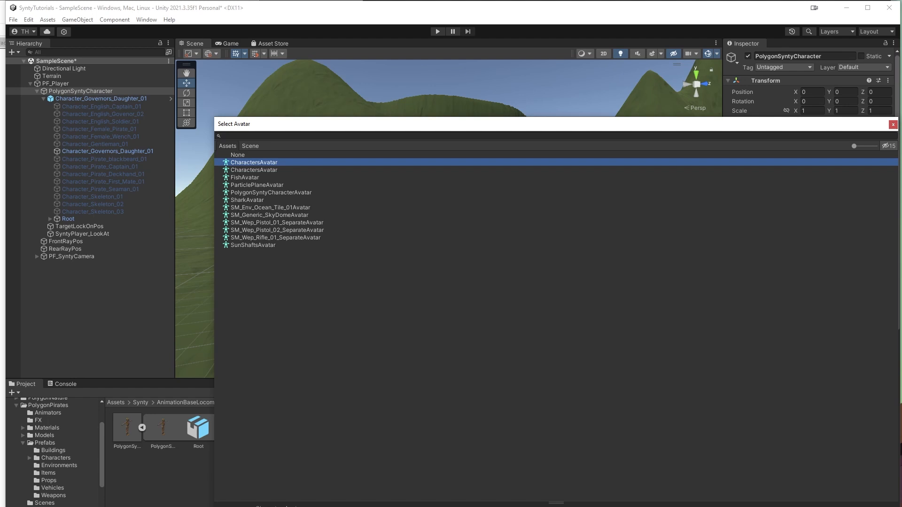
mouse_move(256, 169)
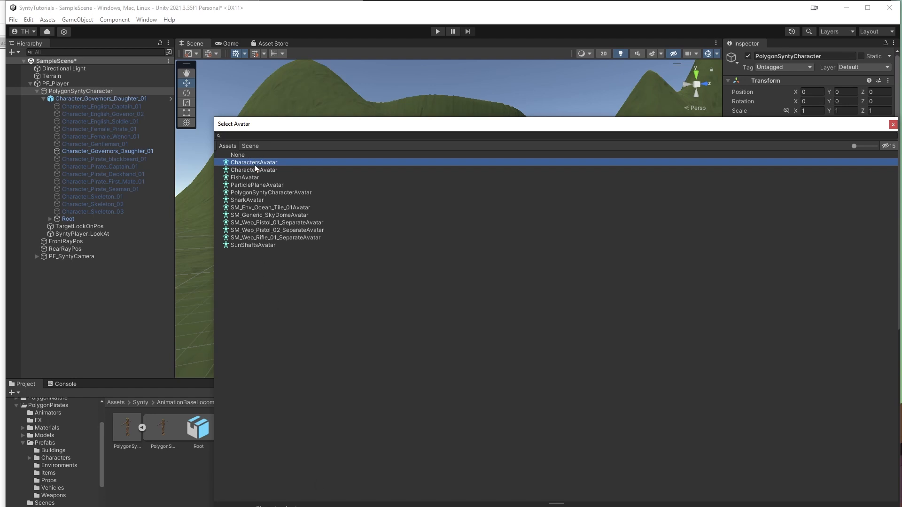
mouse_move(263, 168)
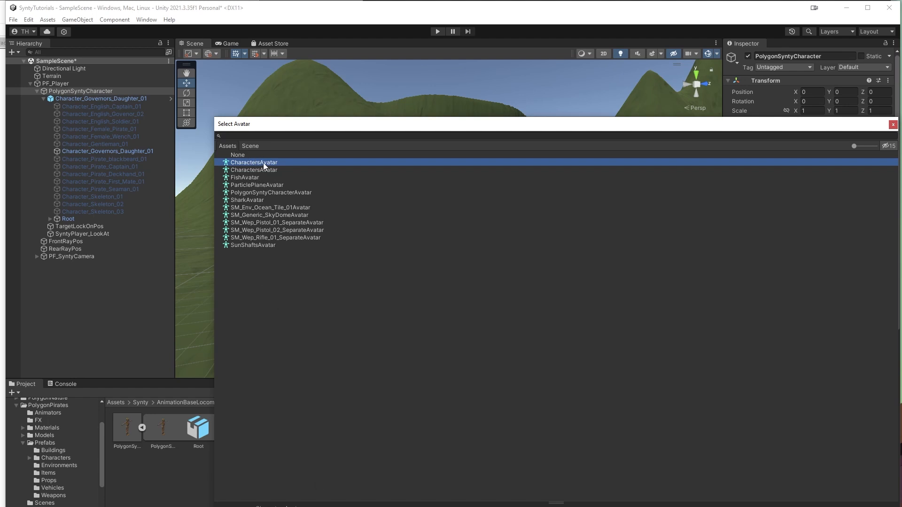
mouse_move(253, 168)
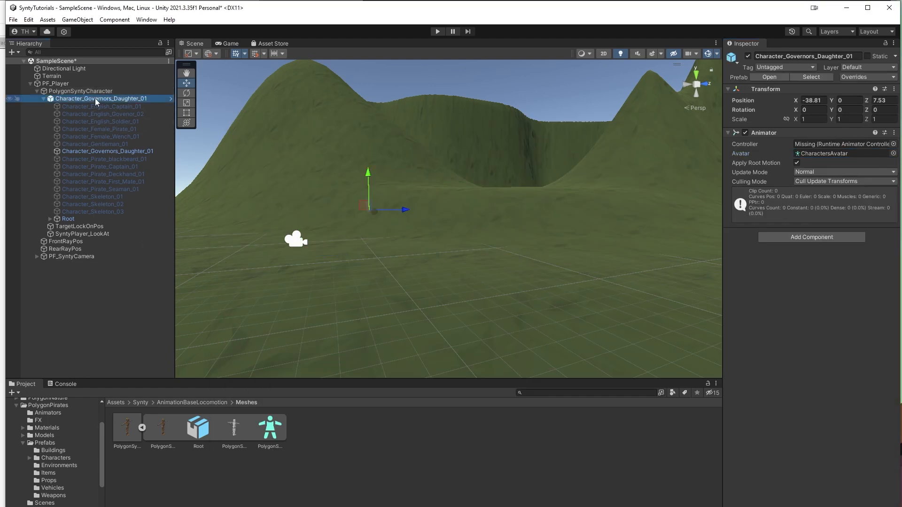
Set Character_Governors_Daughter_01's position X to 0 and return to PolygonSyntyCharacter's Animator
click(813, 101)
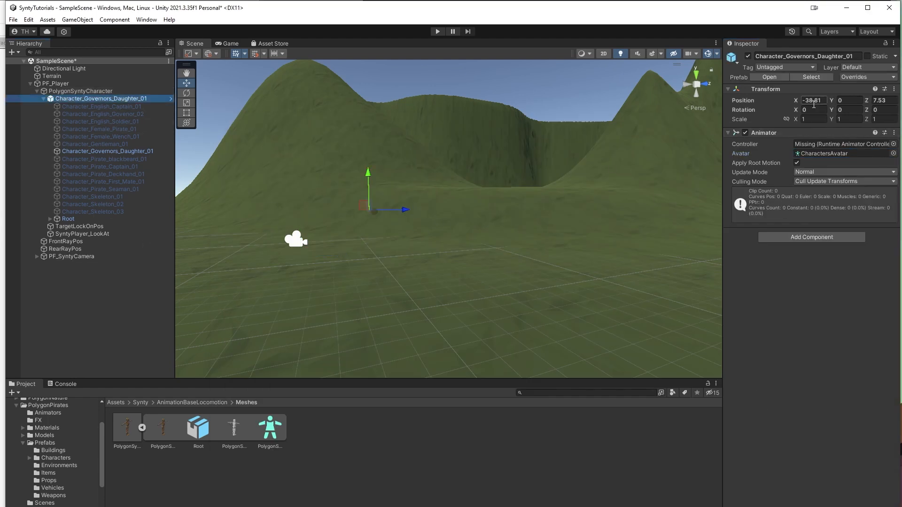
text(0)
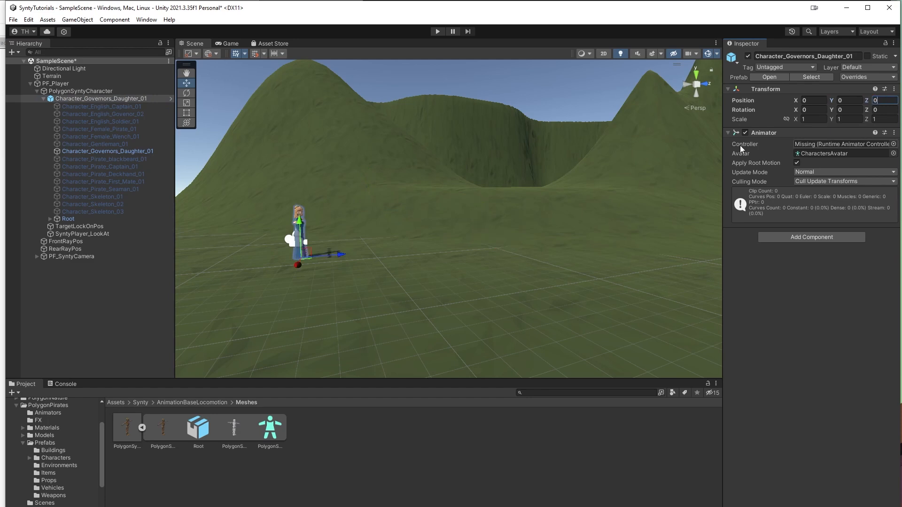
click(80, 92)
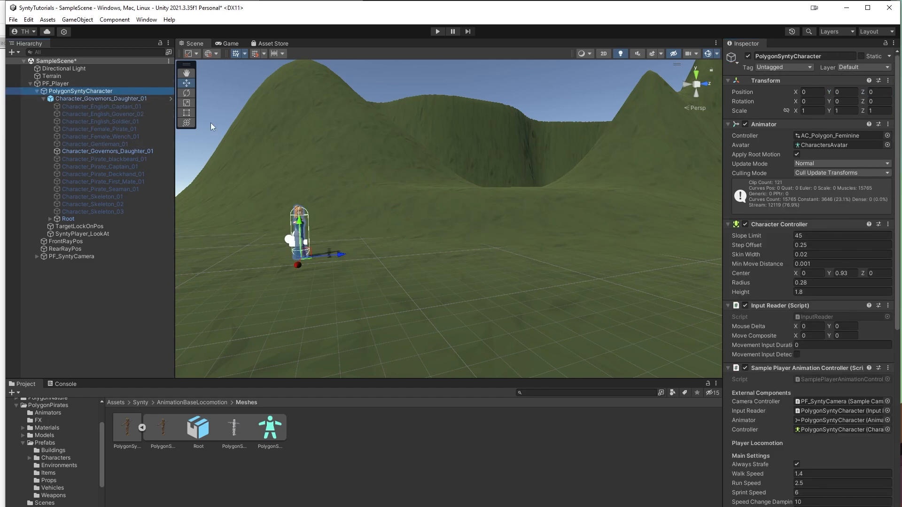